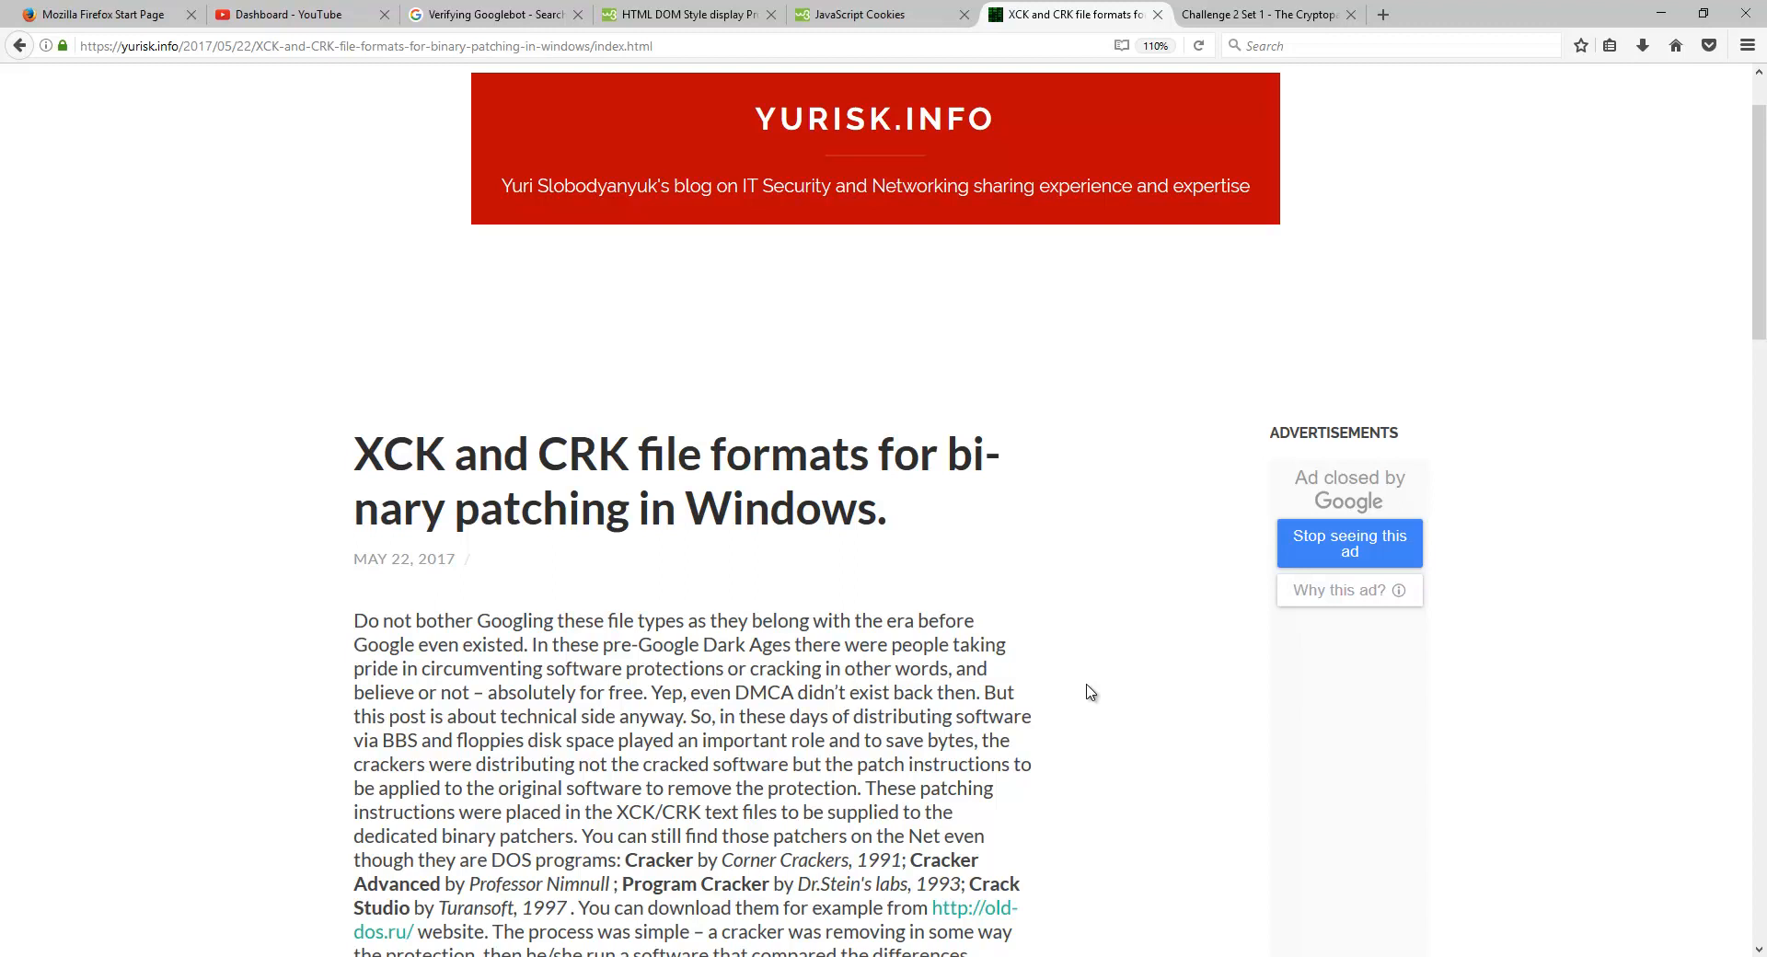
- Go to cryptopals.com in the current Firefox tab
click(1065, 14)
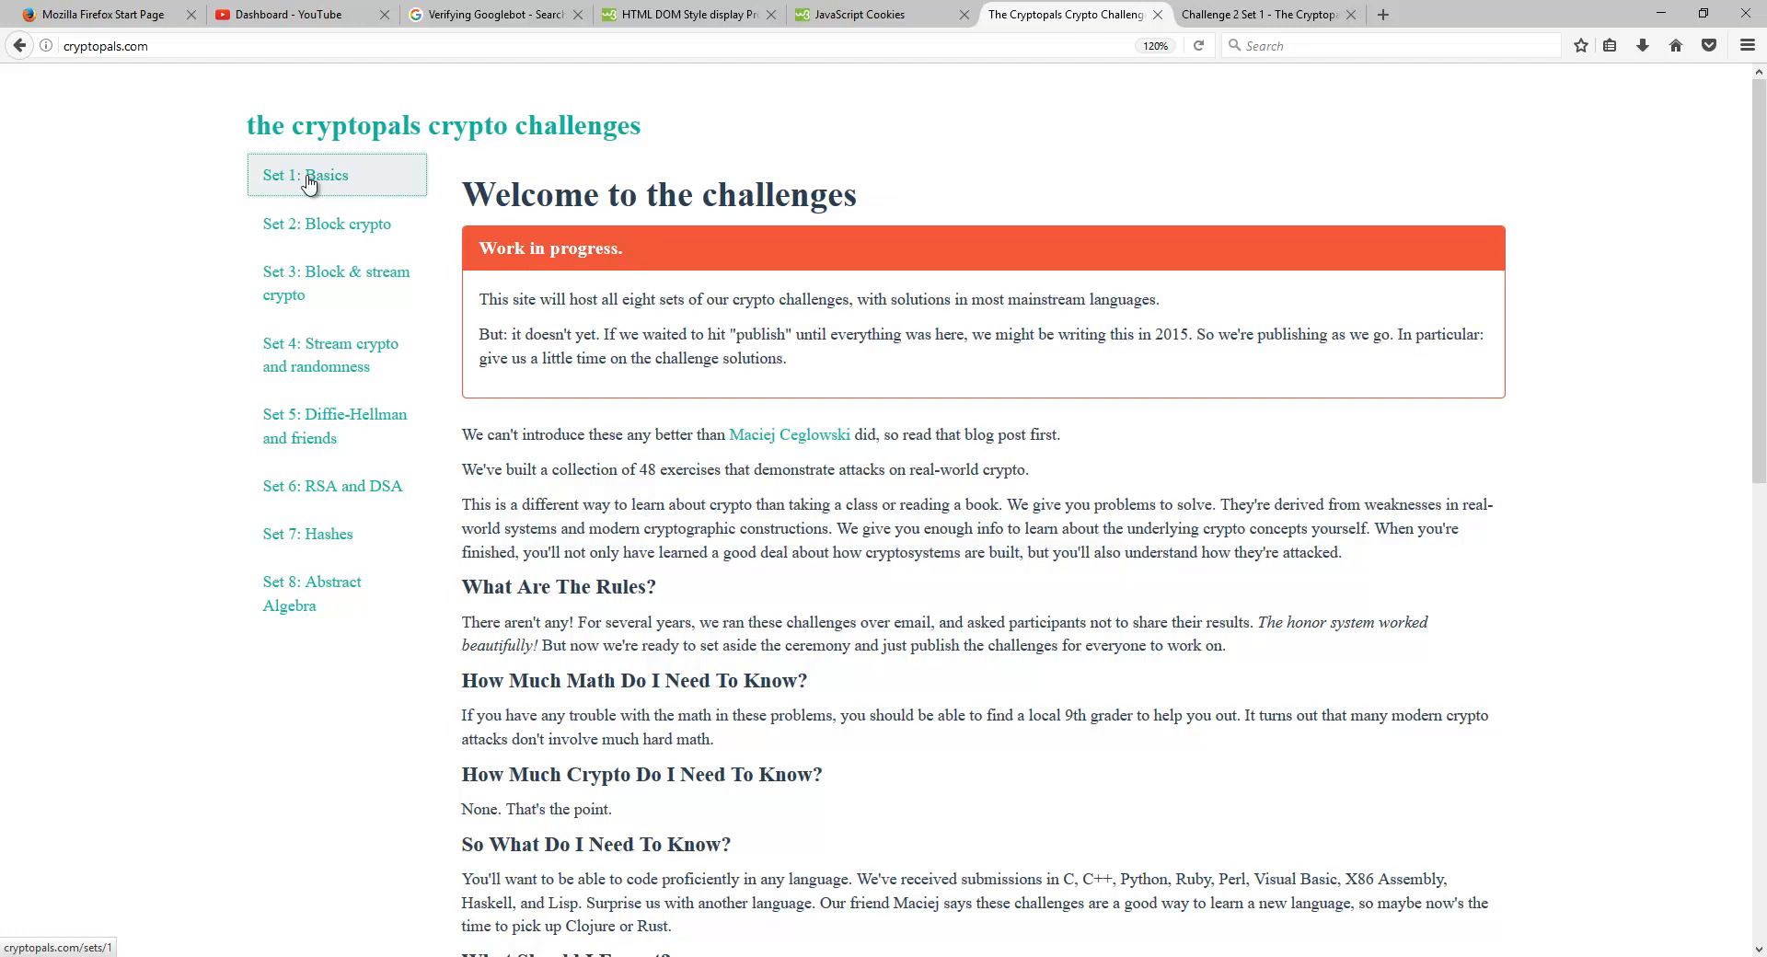
click(305, 175)
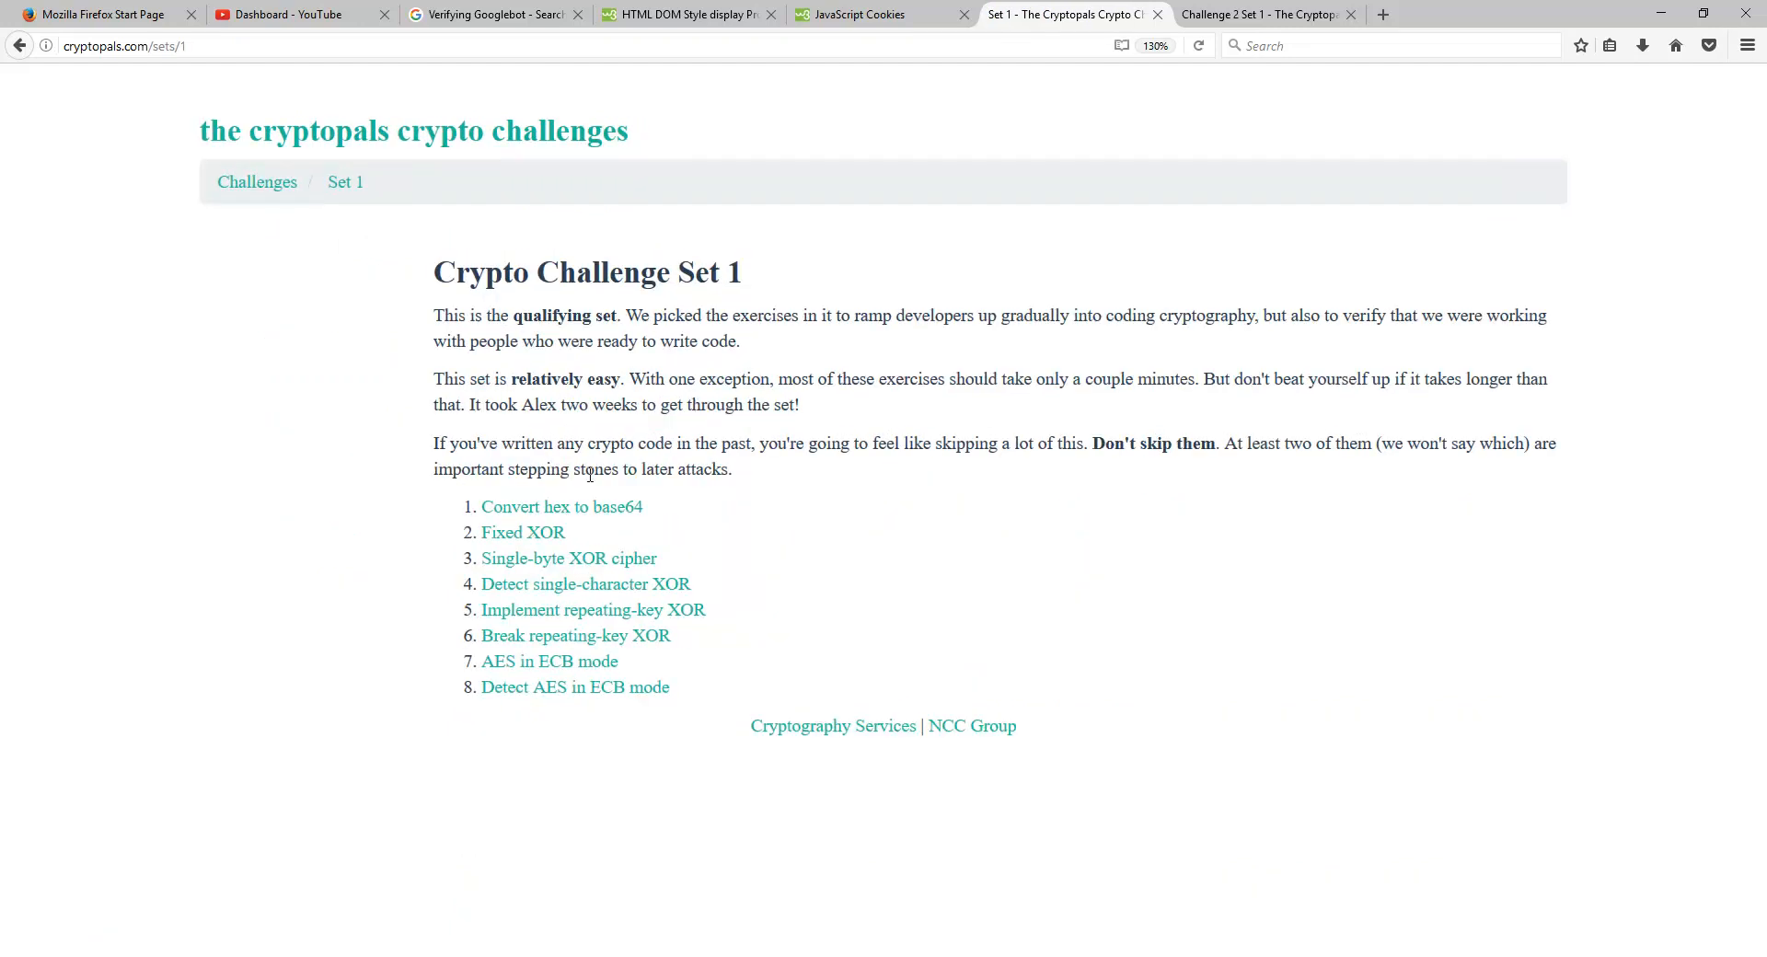
click(523, 532)
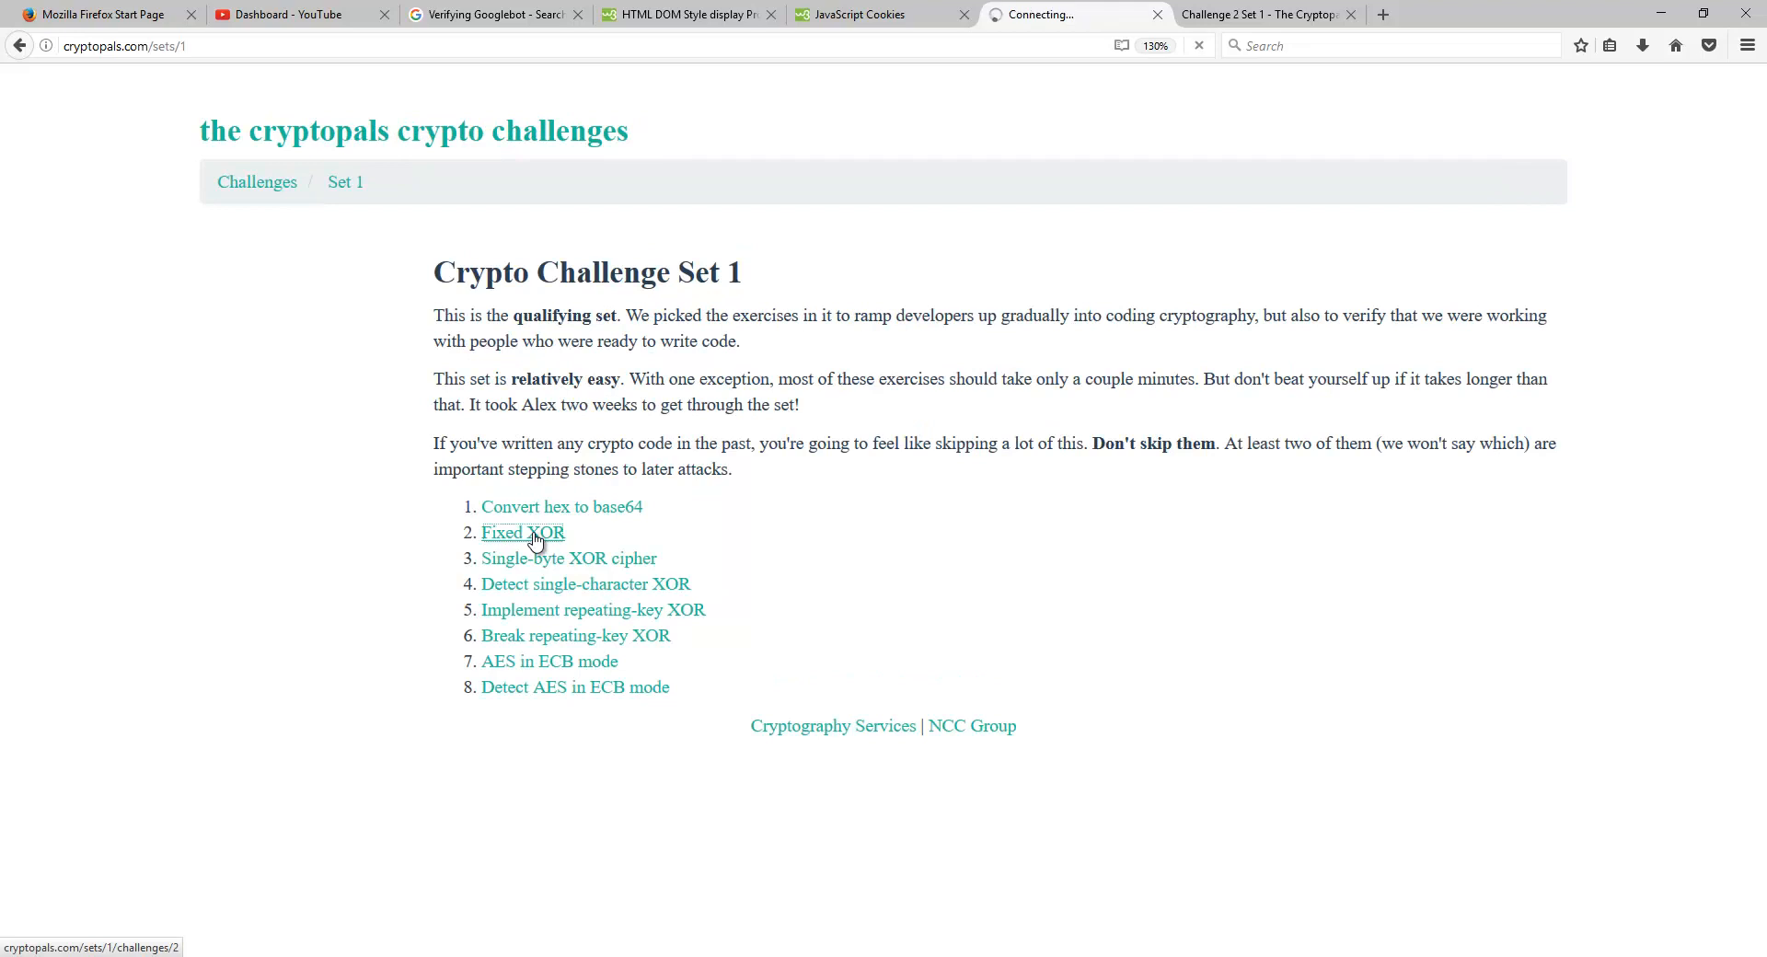
click(522, 532)
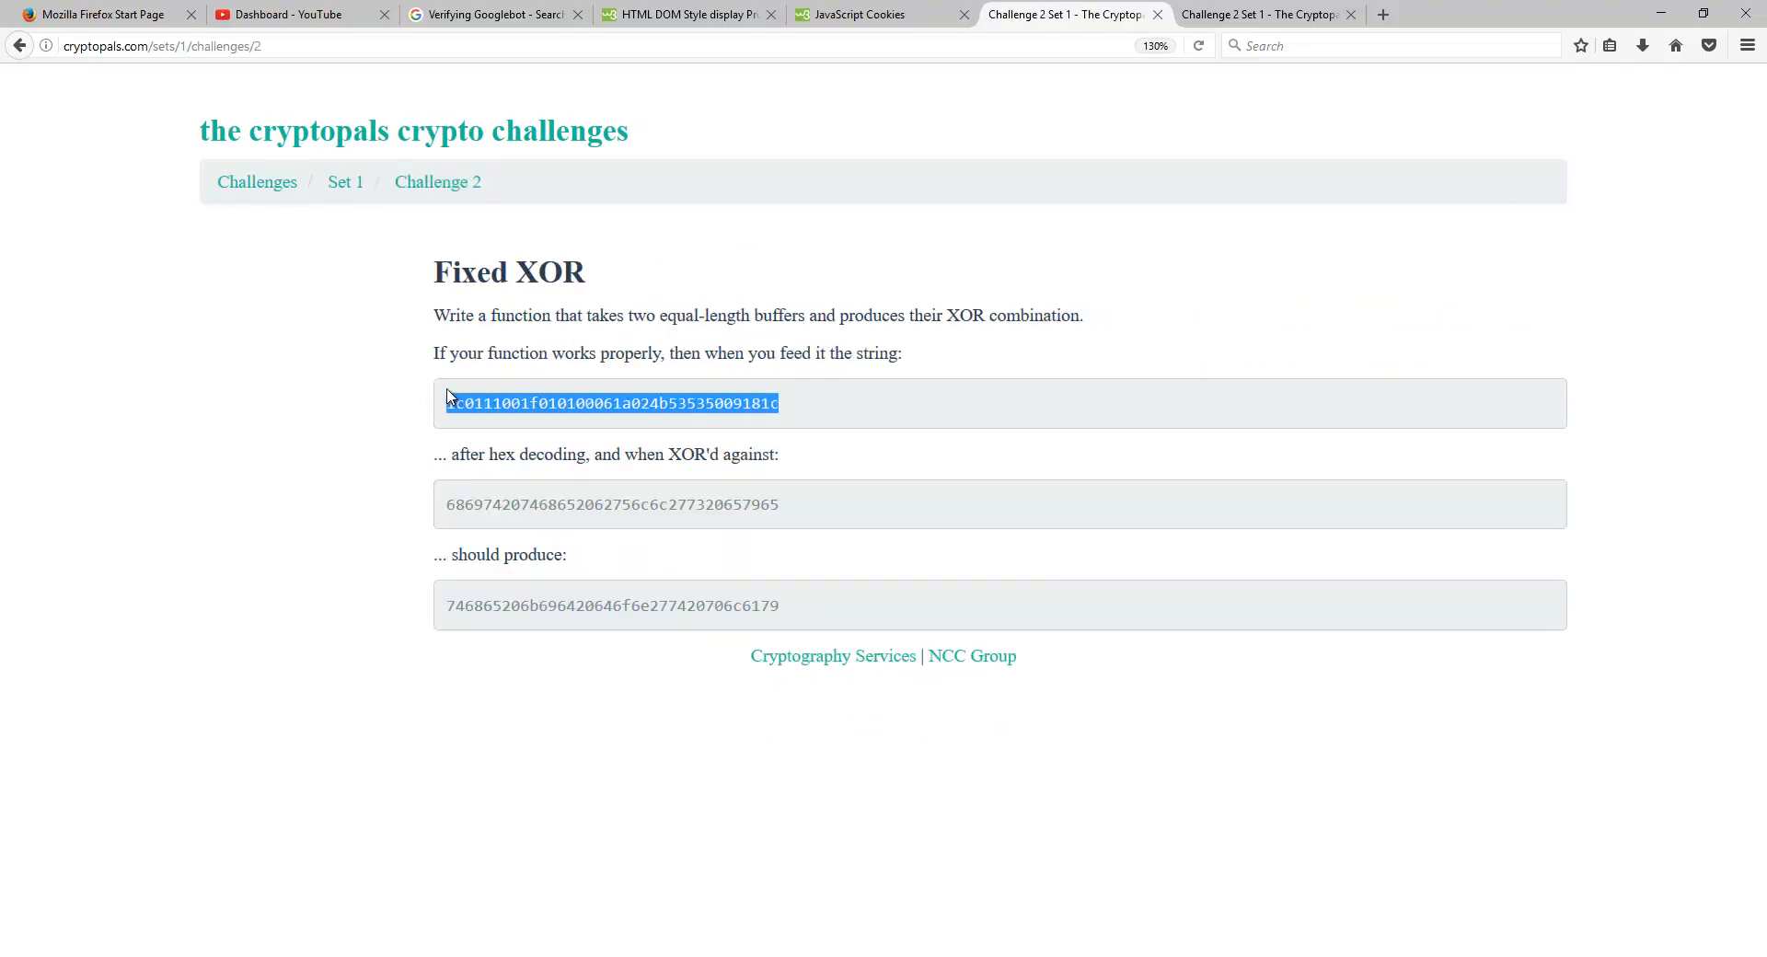
right_click(612, 402)
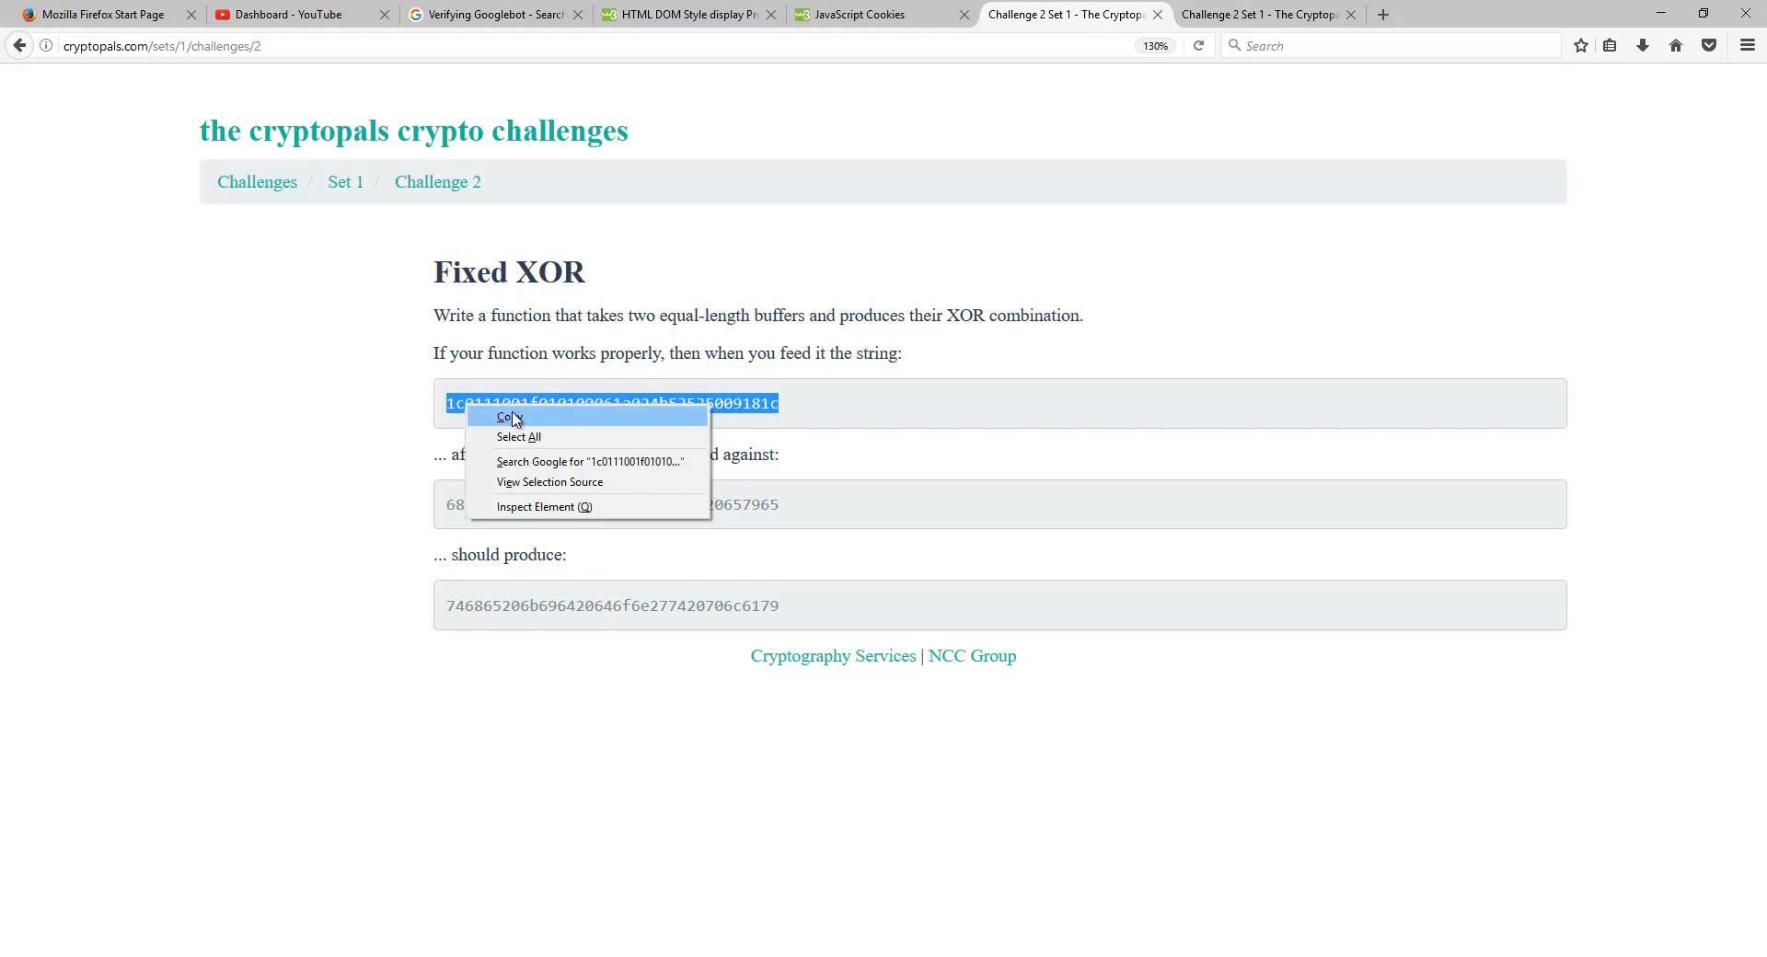
click(509, 416)
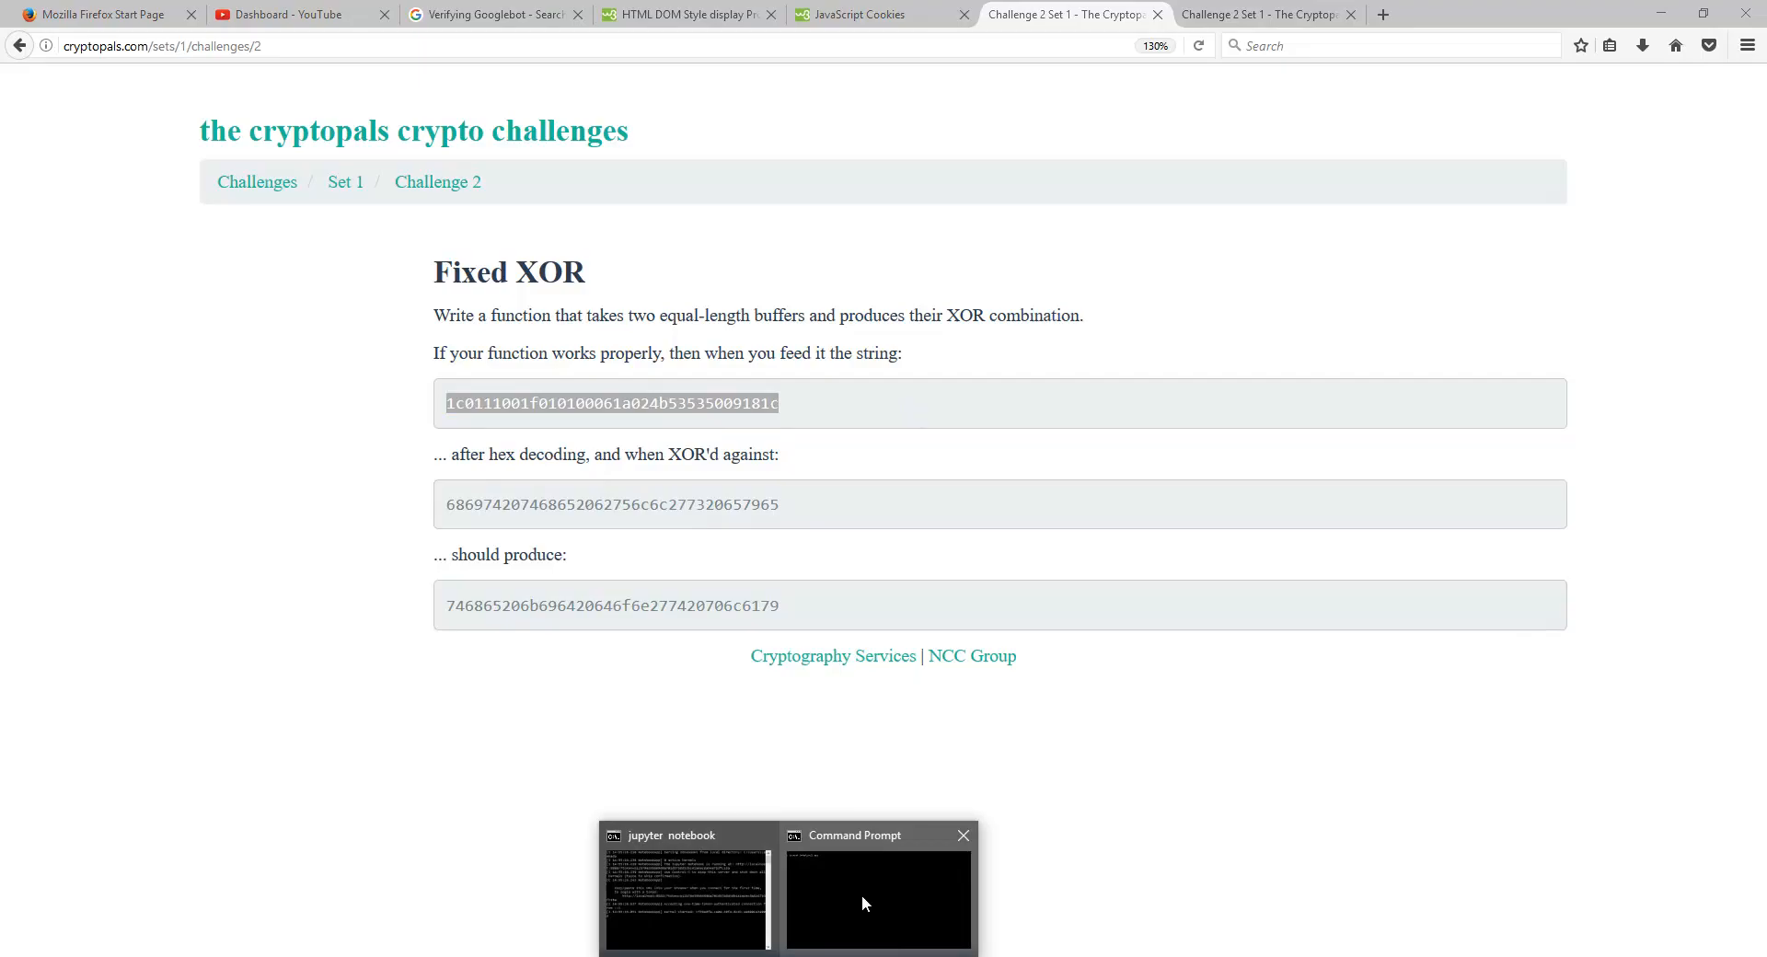
- Launch Hiew on a new xor.dat and fill it with the 18 pasted ciphertext bytes
click(878, 900)
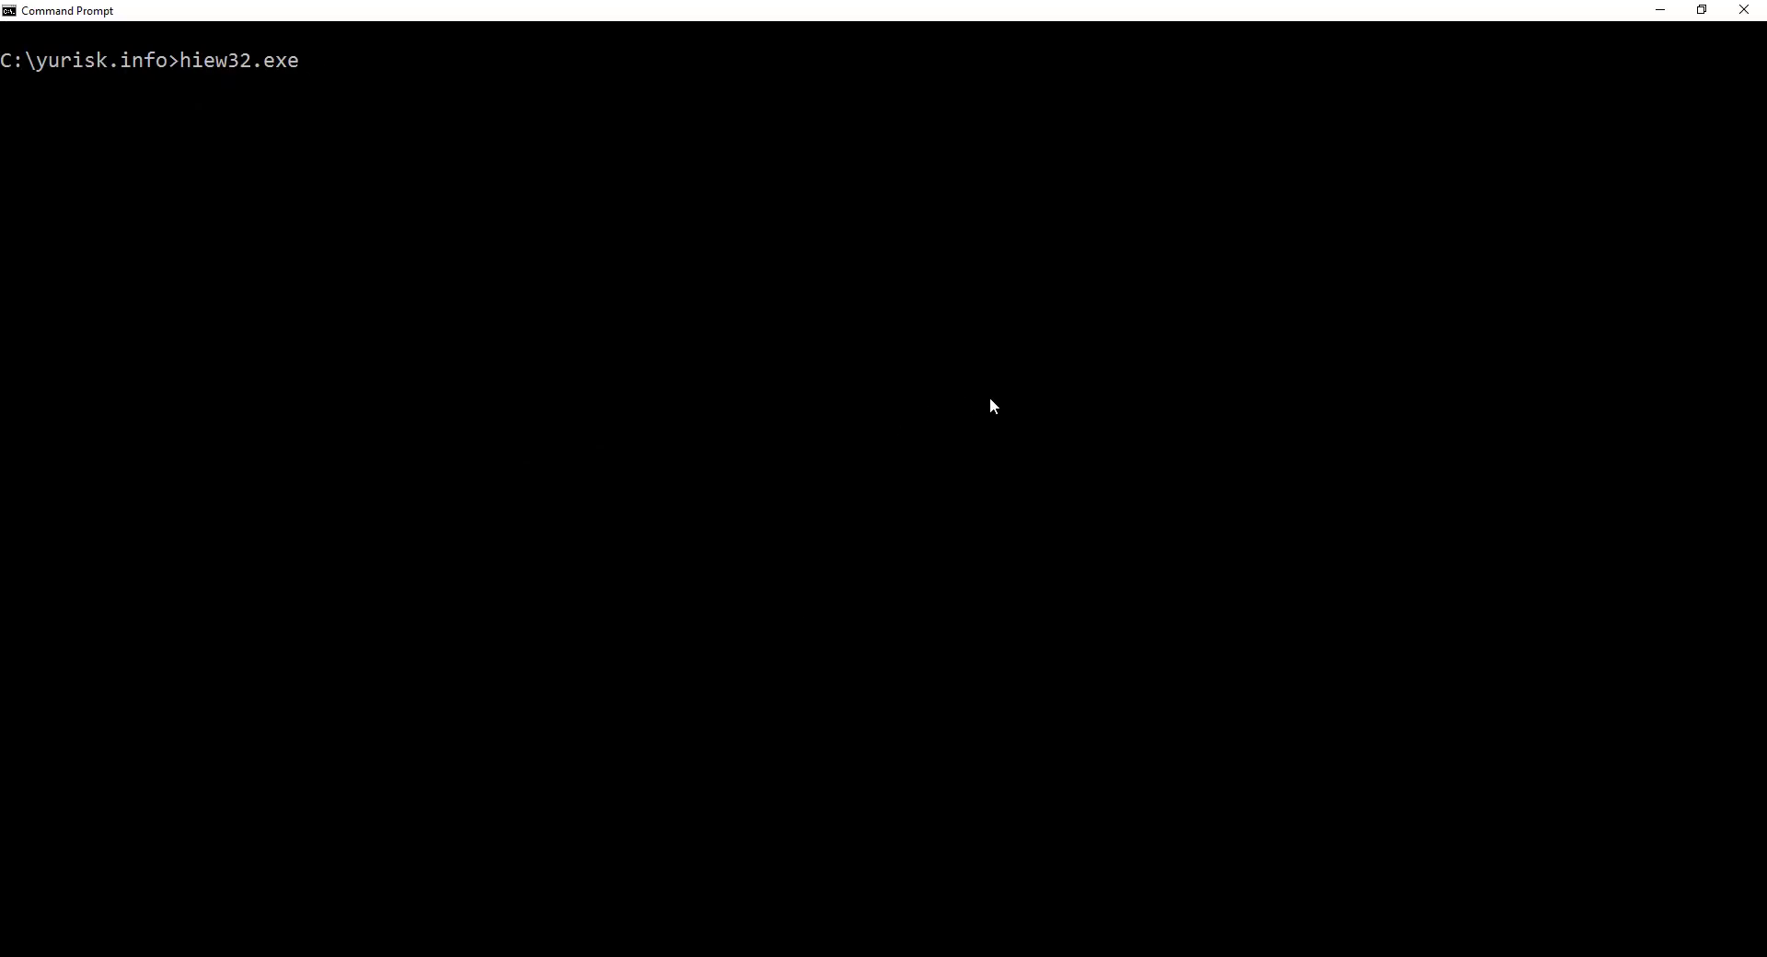
text(xor.dat)
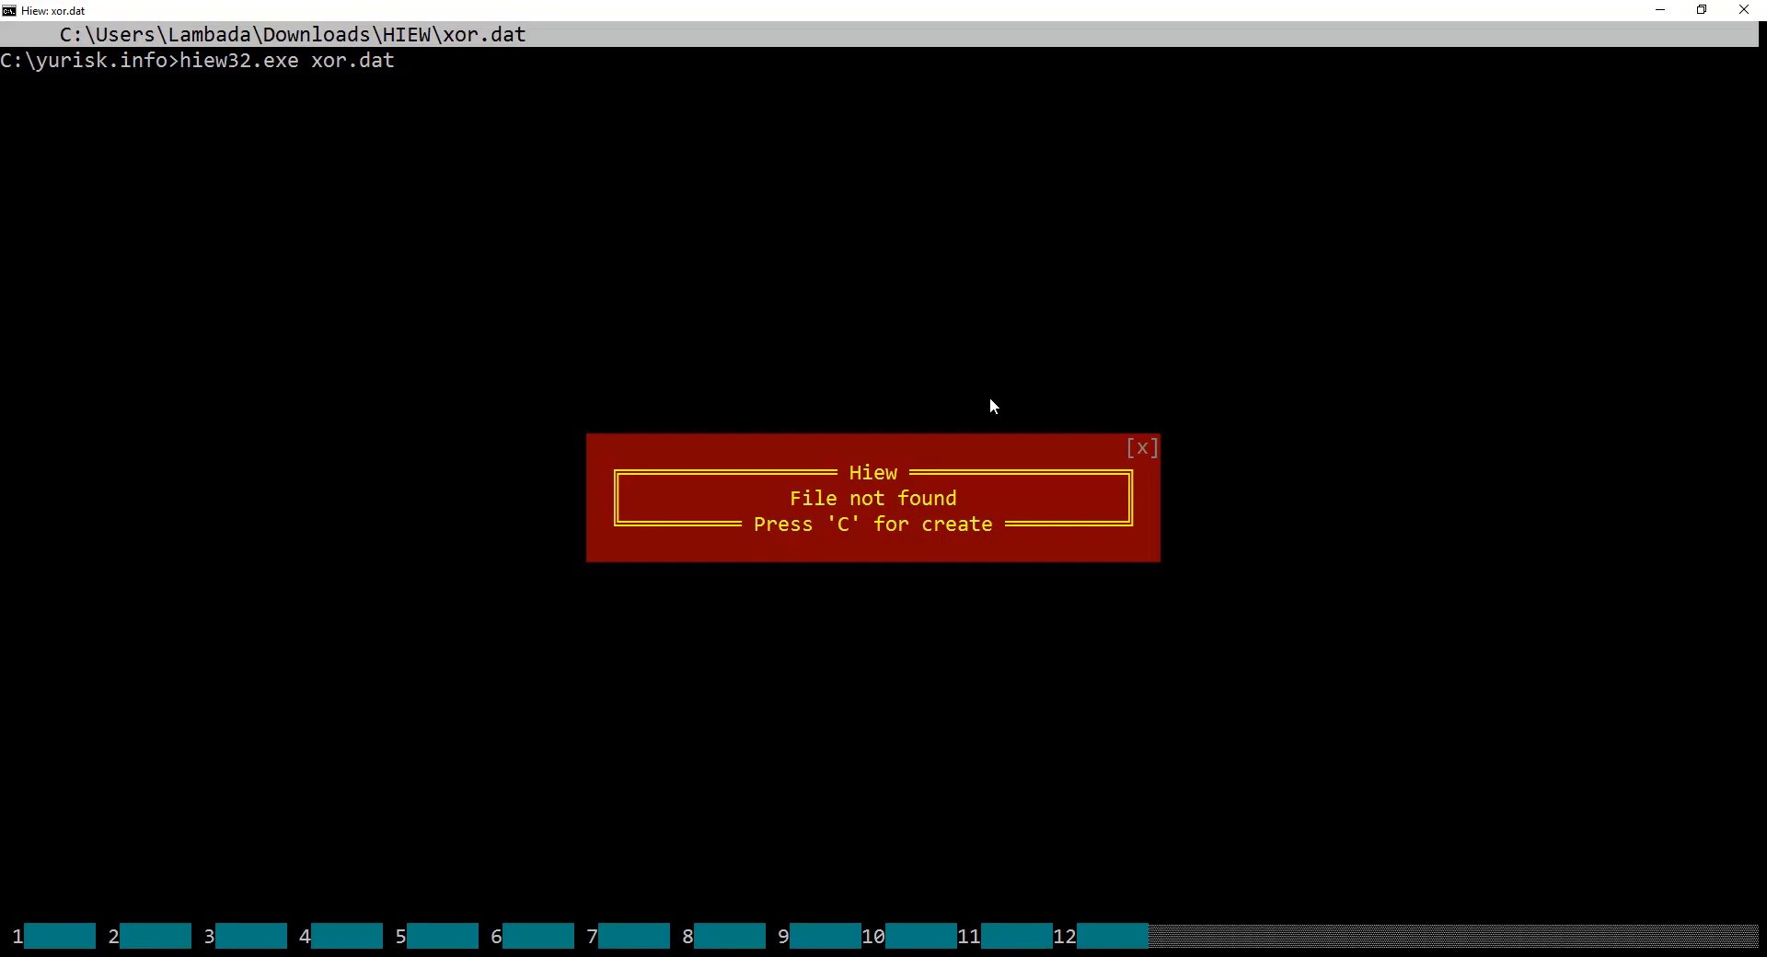
key(c)
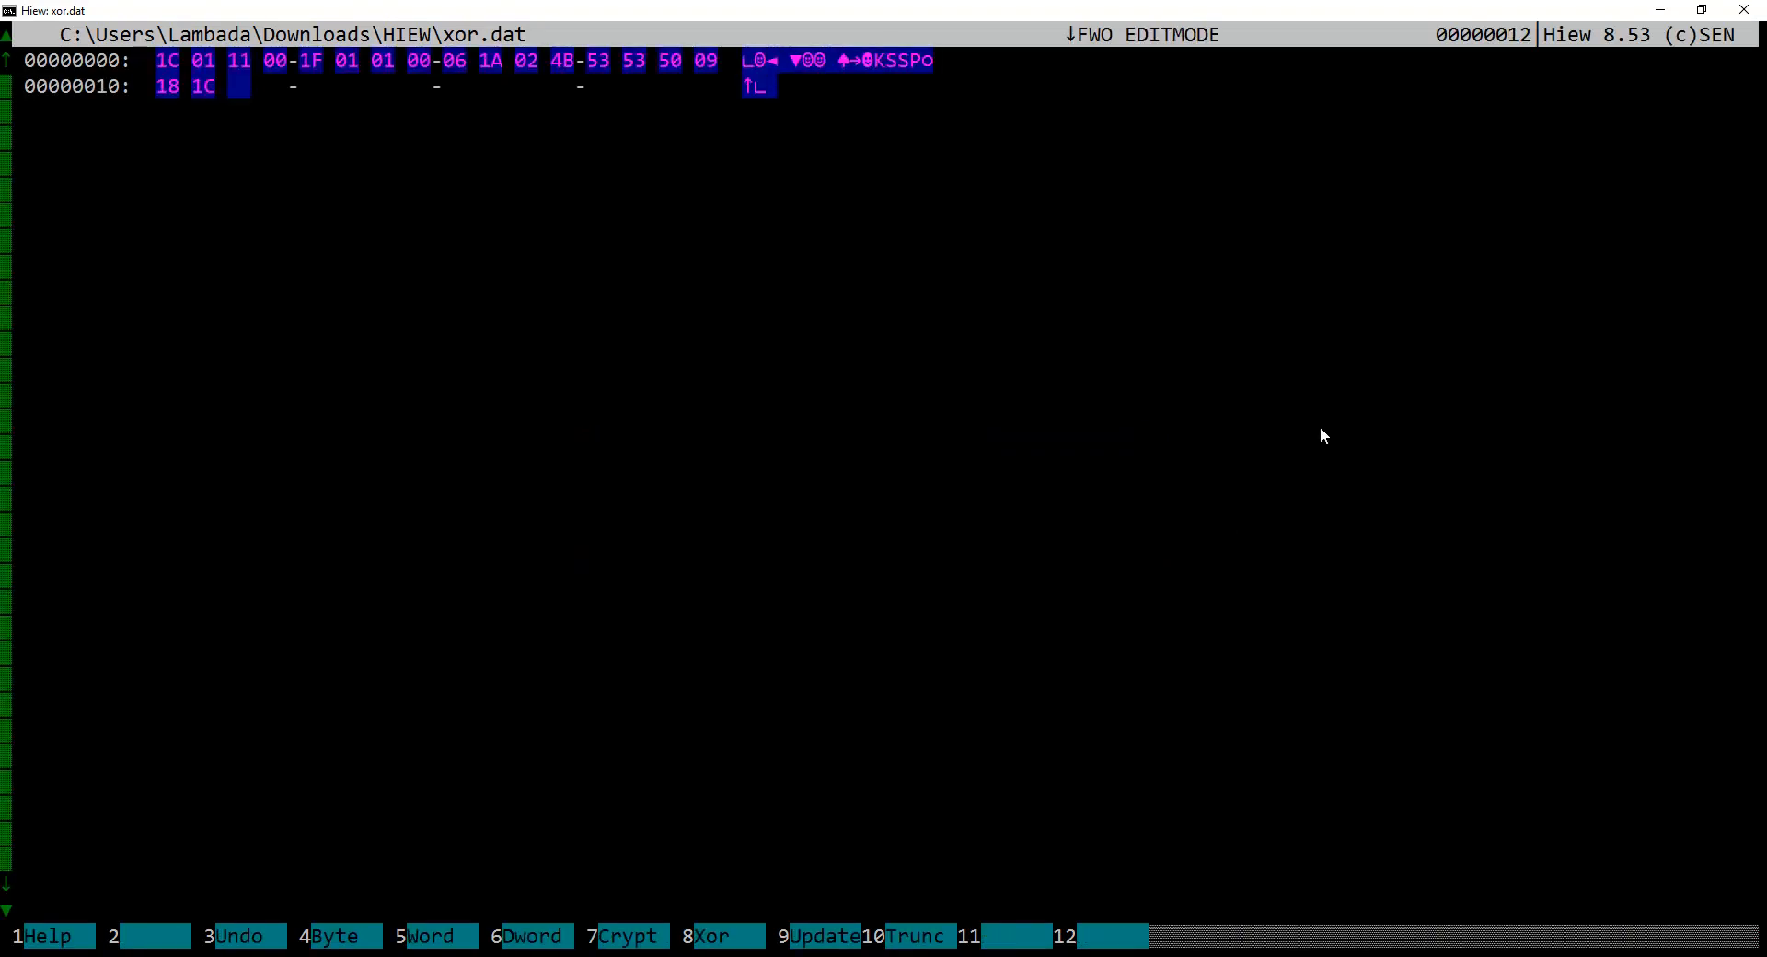
mouse_move(1397, 349)
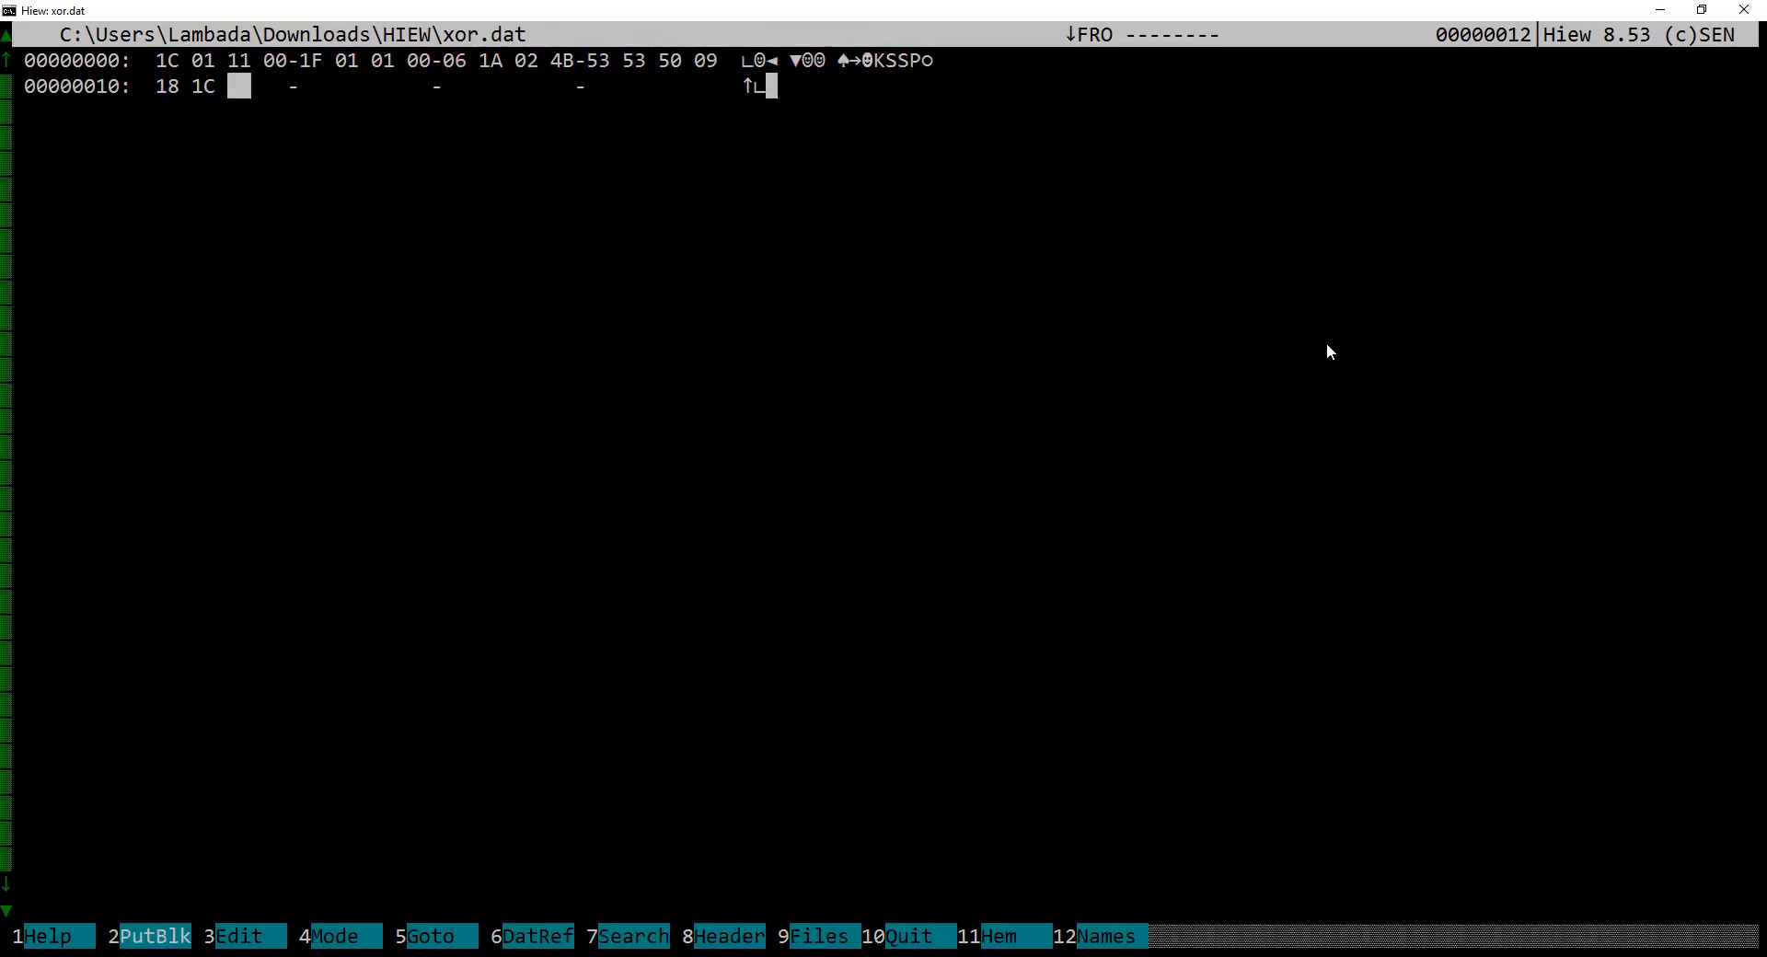
mouse_move(1274, 361)
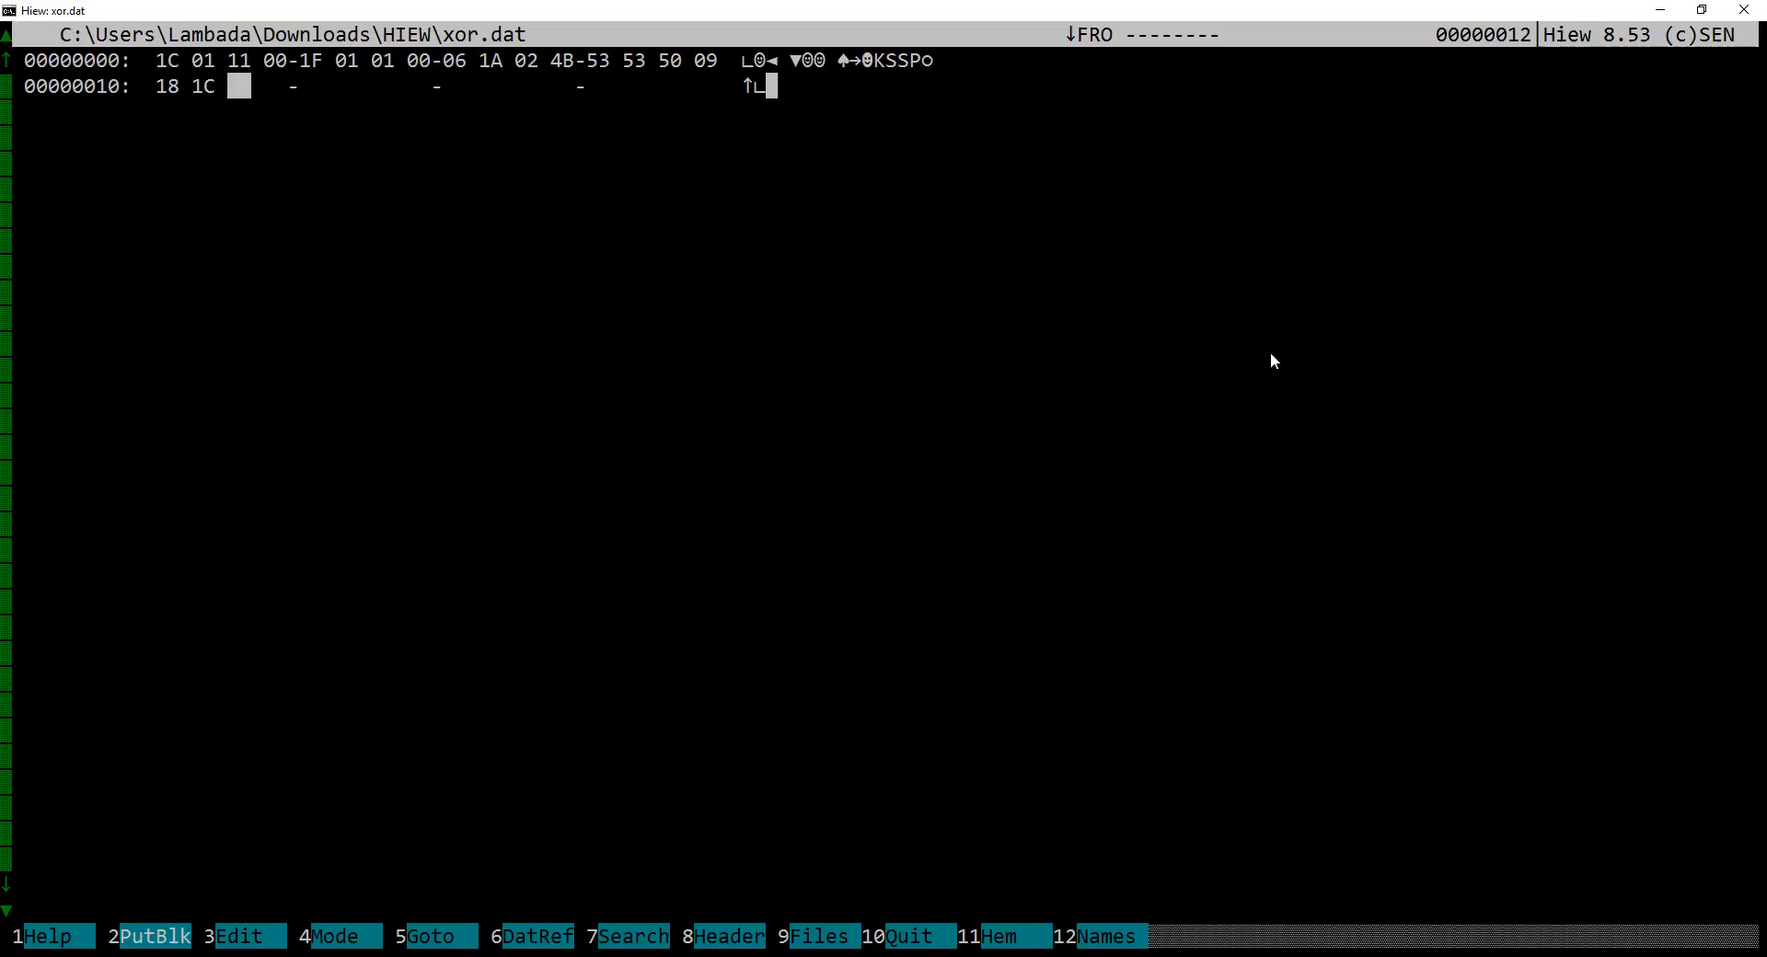
mouse_move(1266, 395)
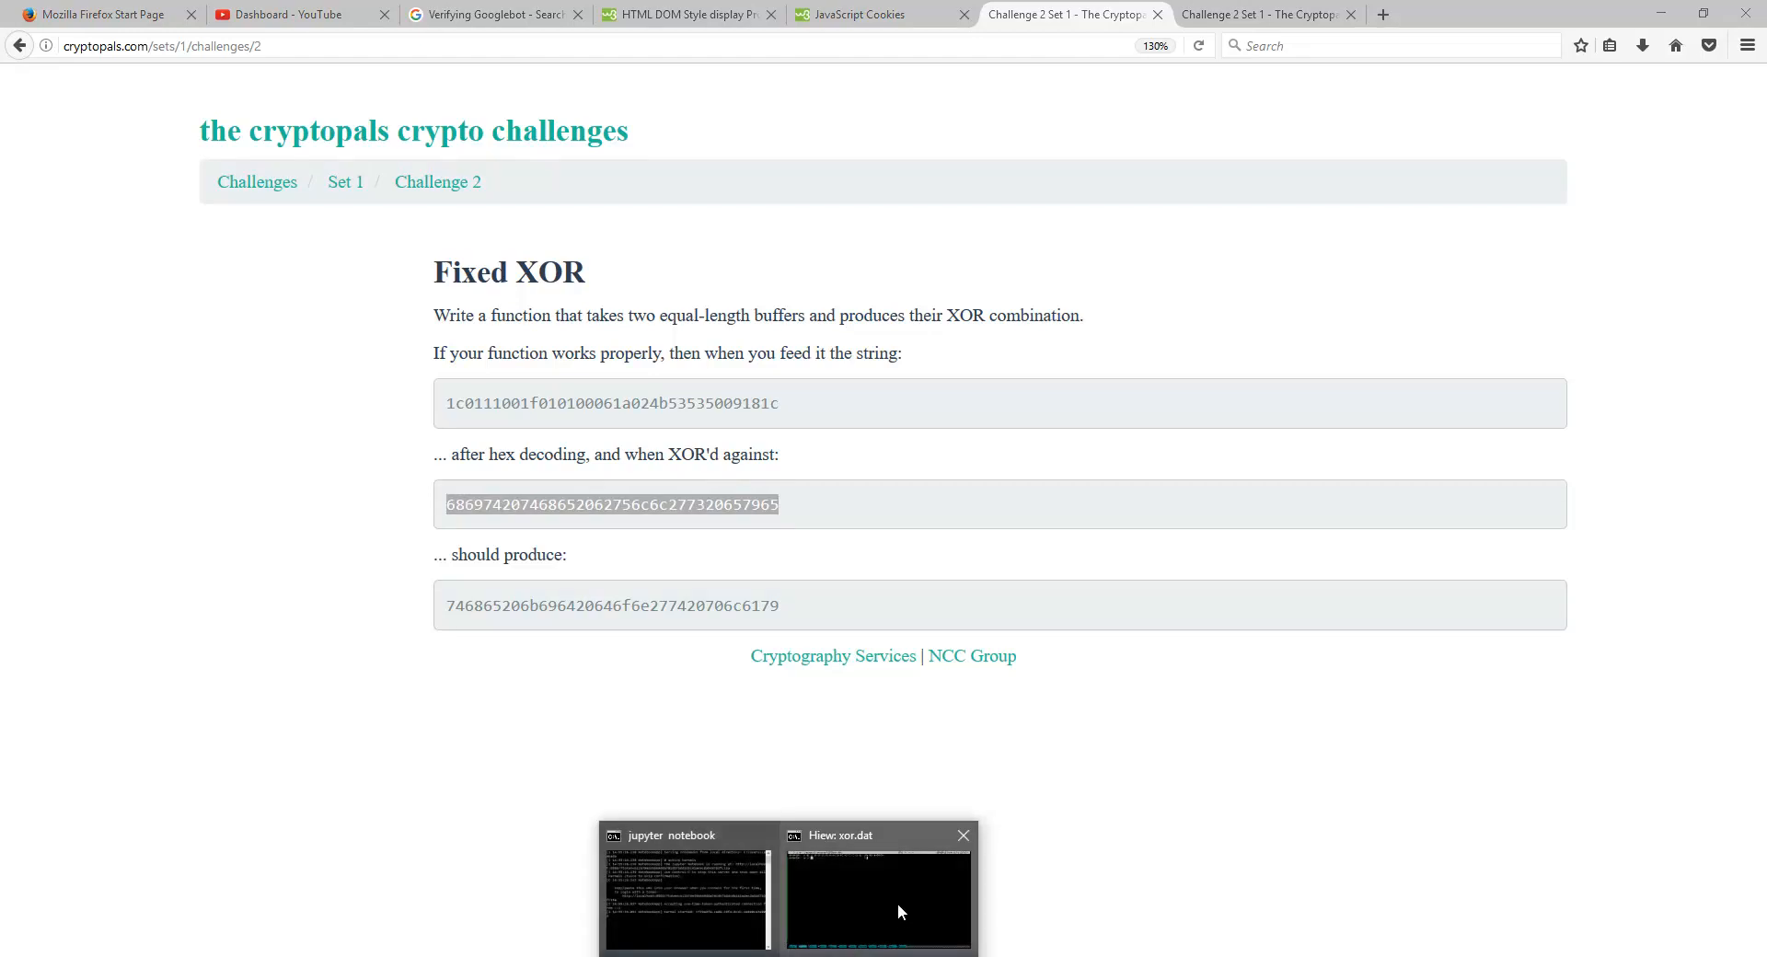
click(879, 888)
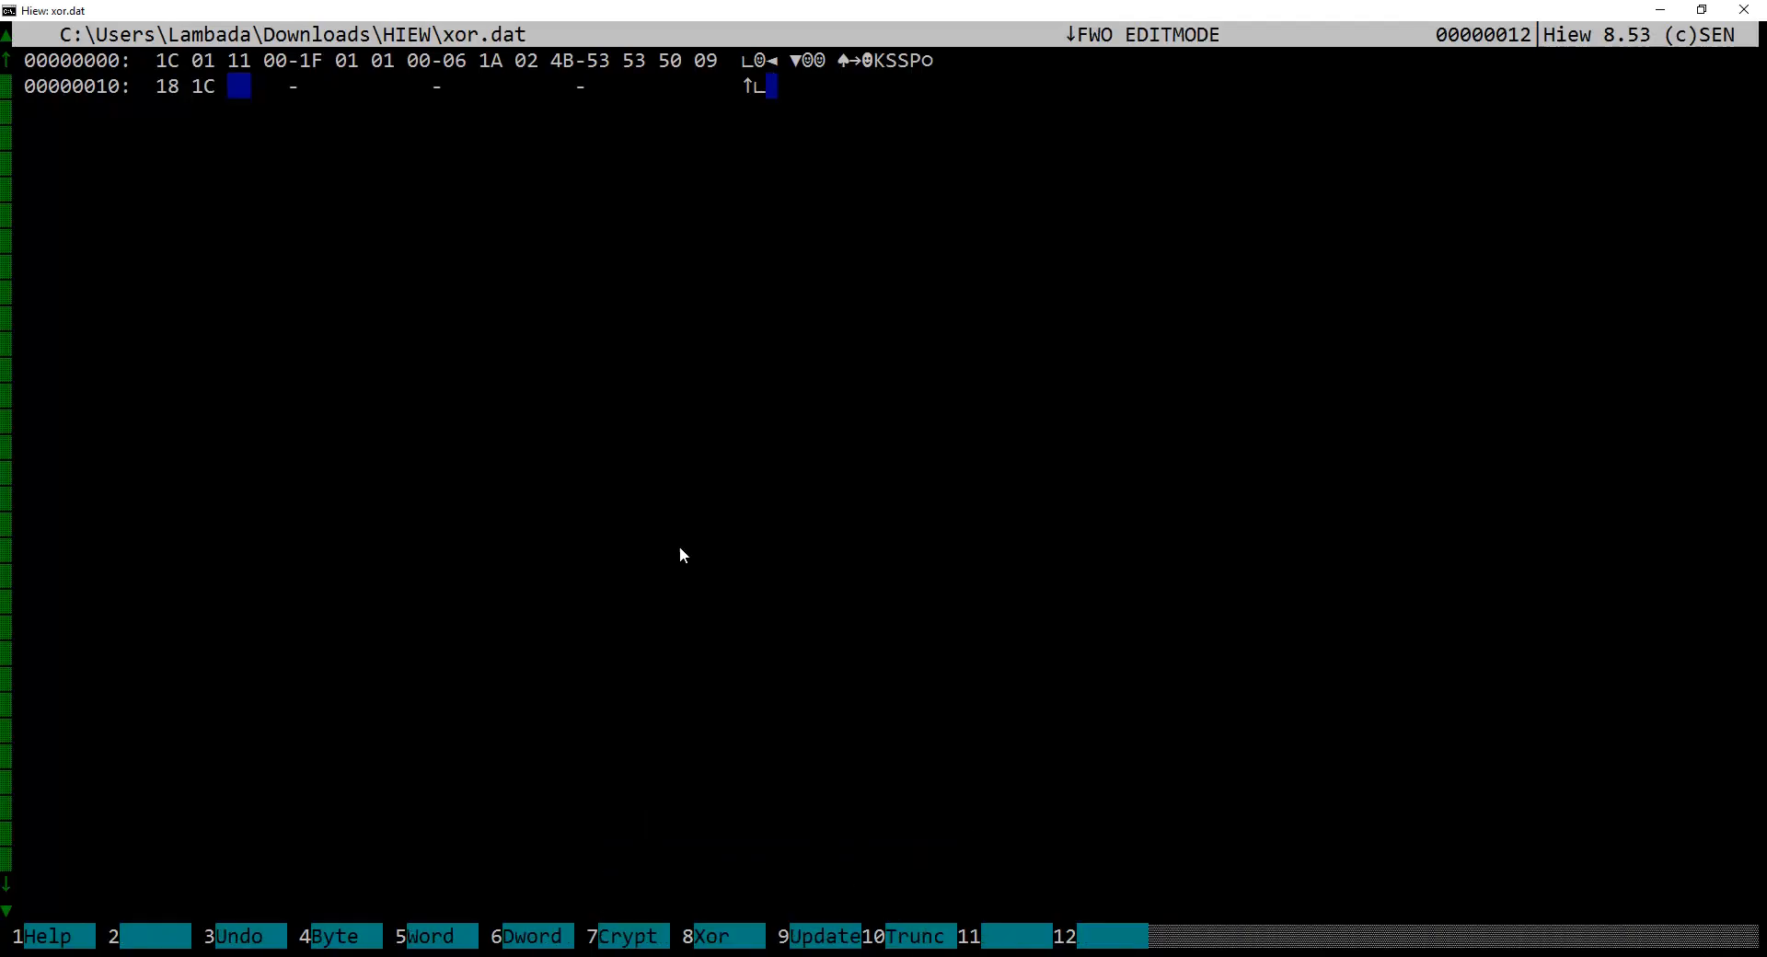
- XOR xor.dat with the string "hit the bull's eye", yielding "the kid don't play"
click(711, 936)
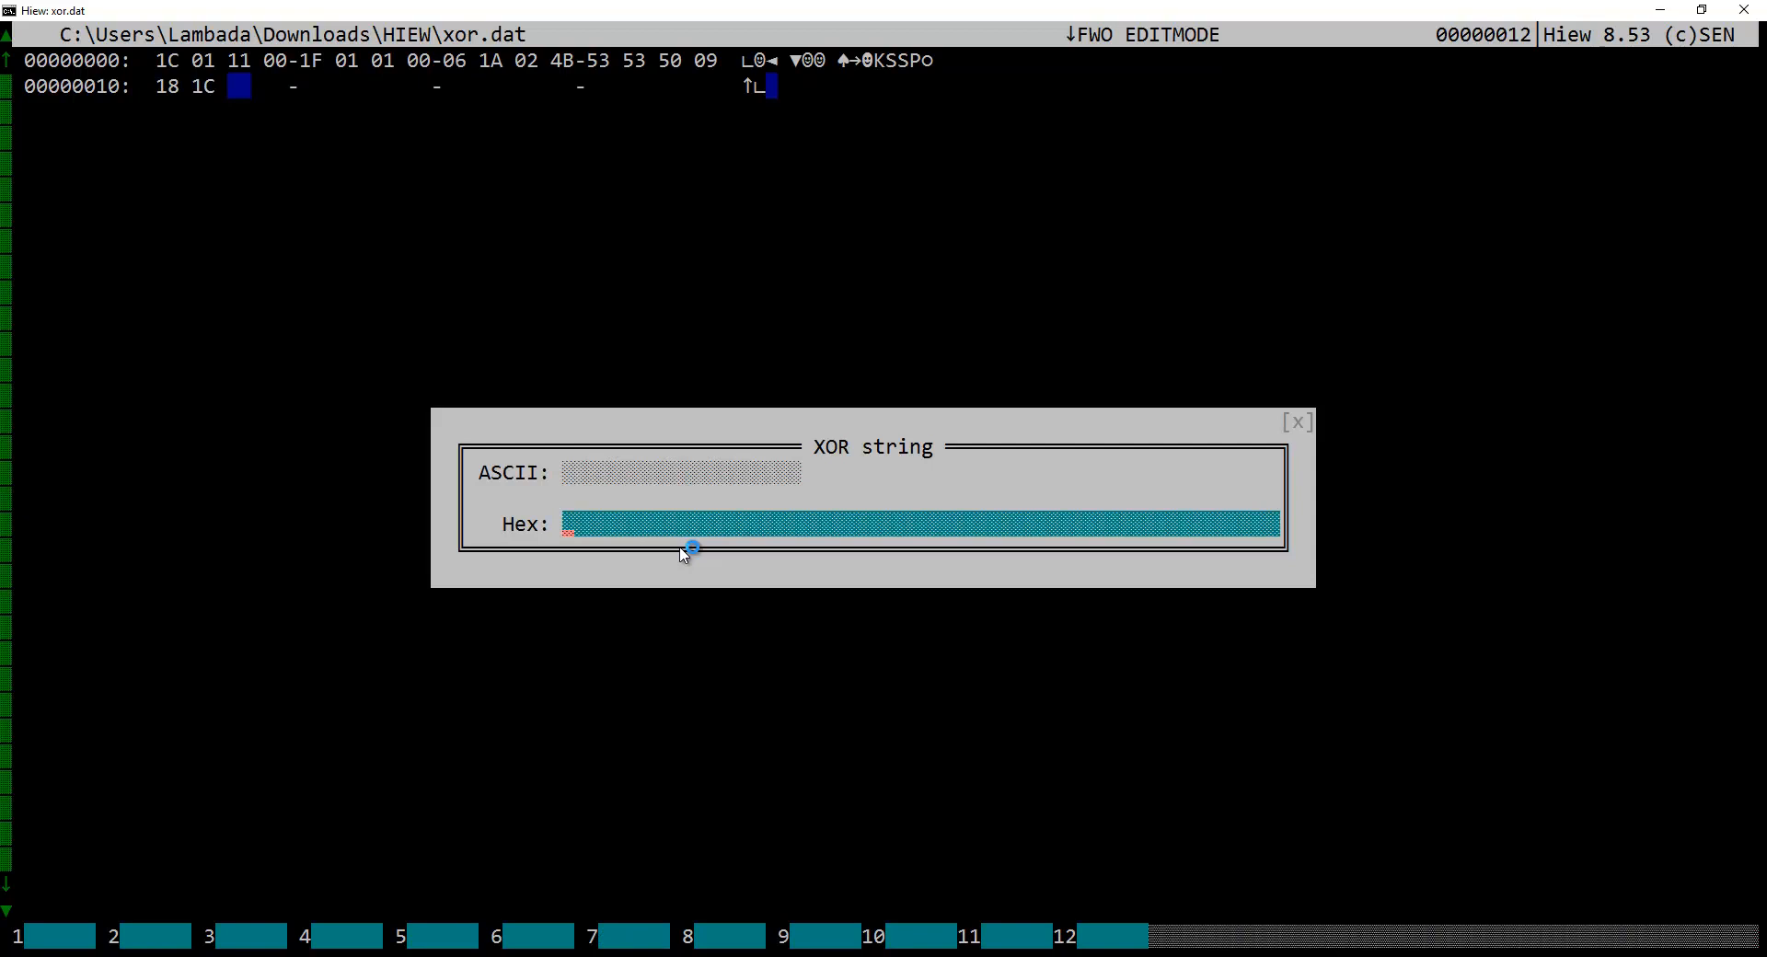
text(hit the bull's eye)
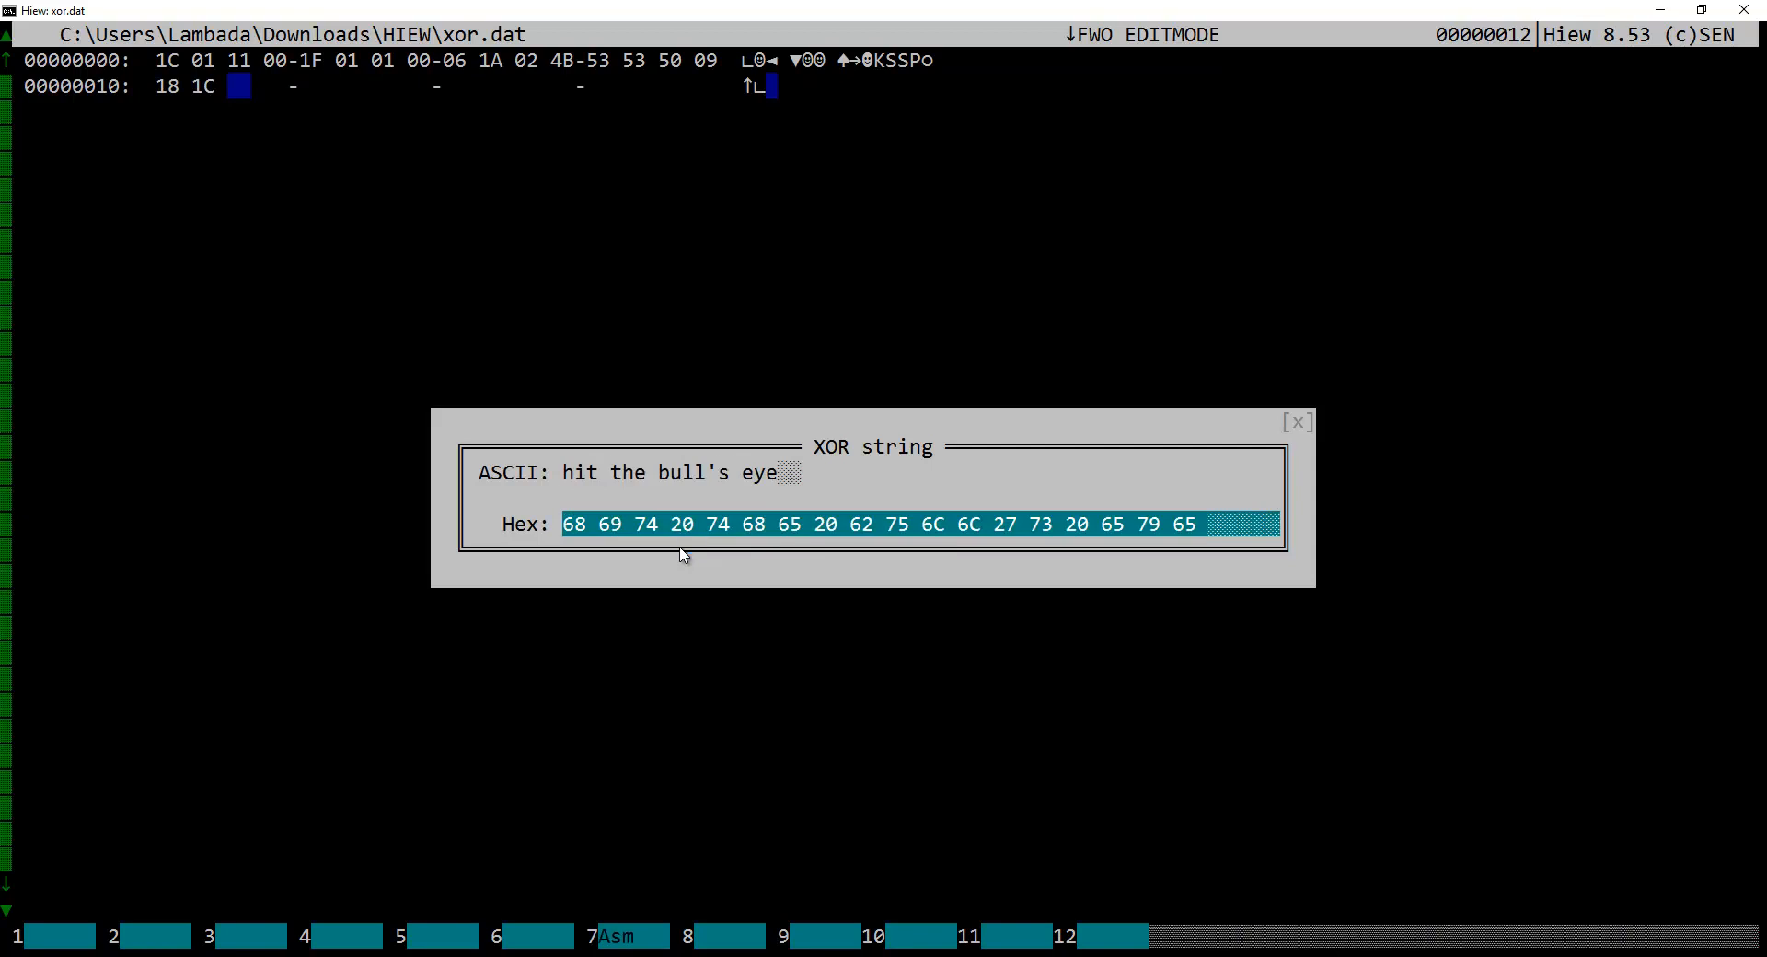
key(Return)
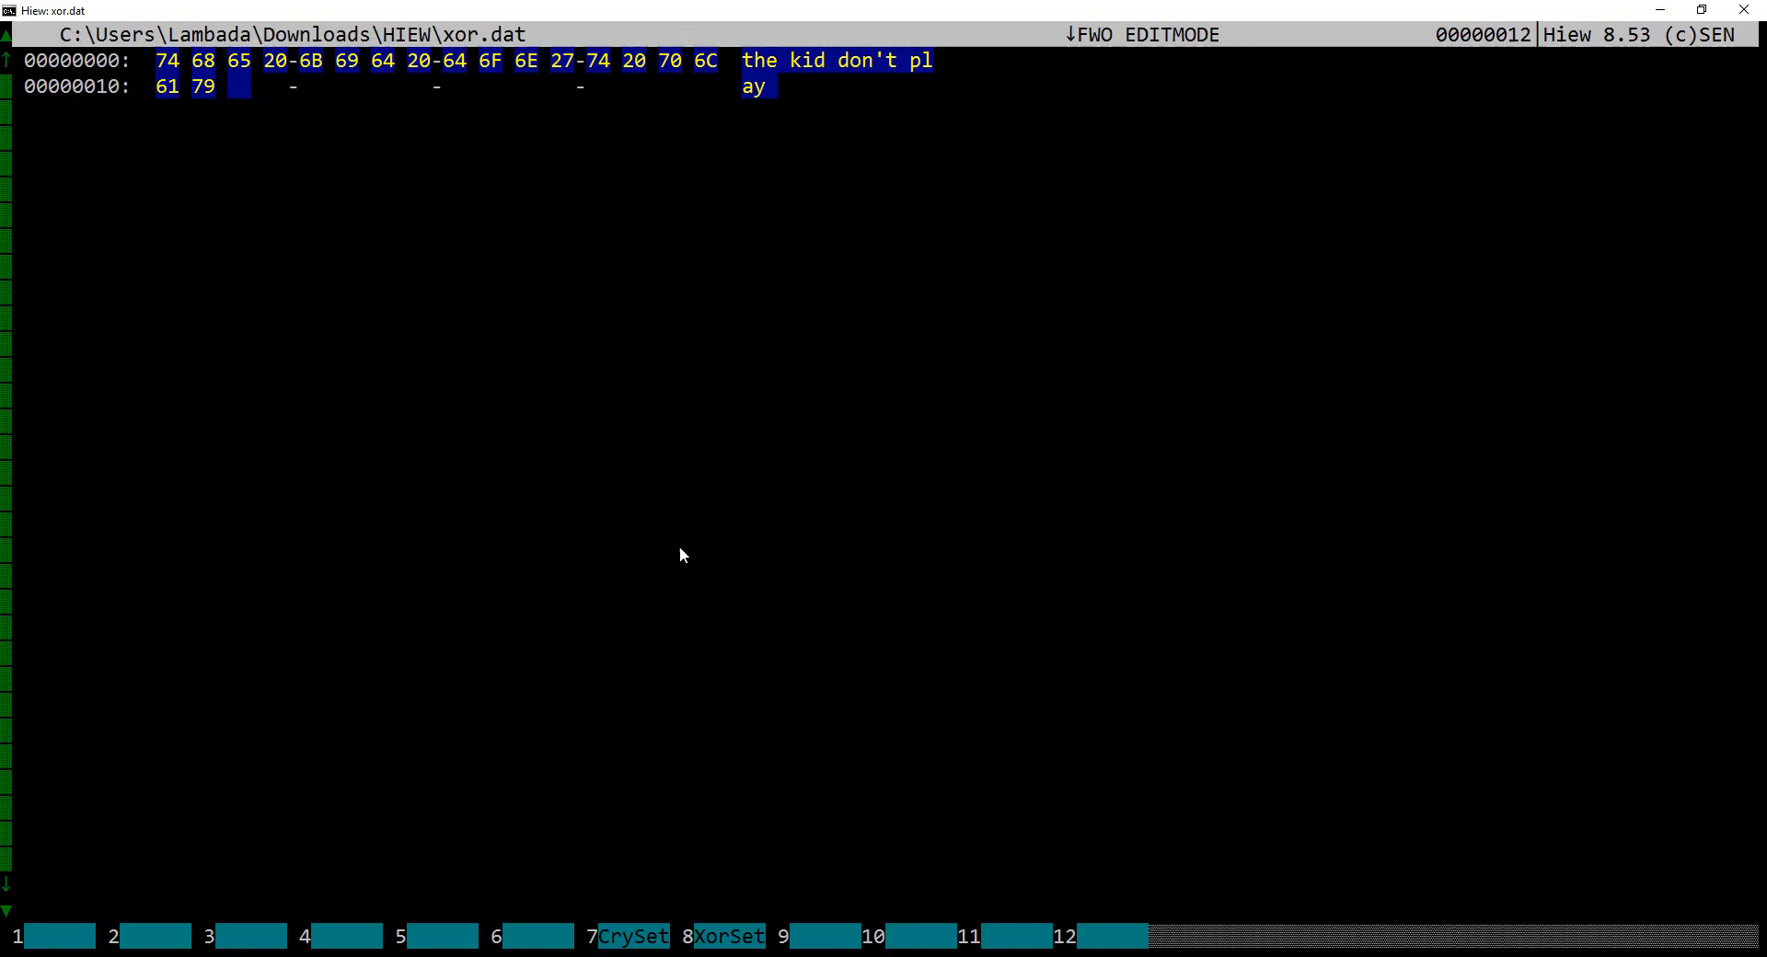
- Reopen the XOR string prompt, still holding "hit the bull's eye"
click(728, 936)
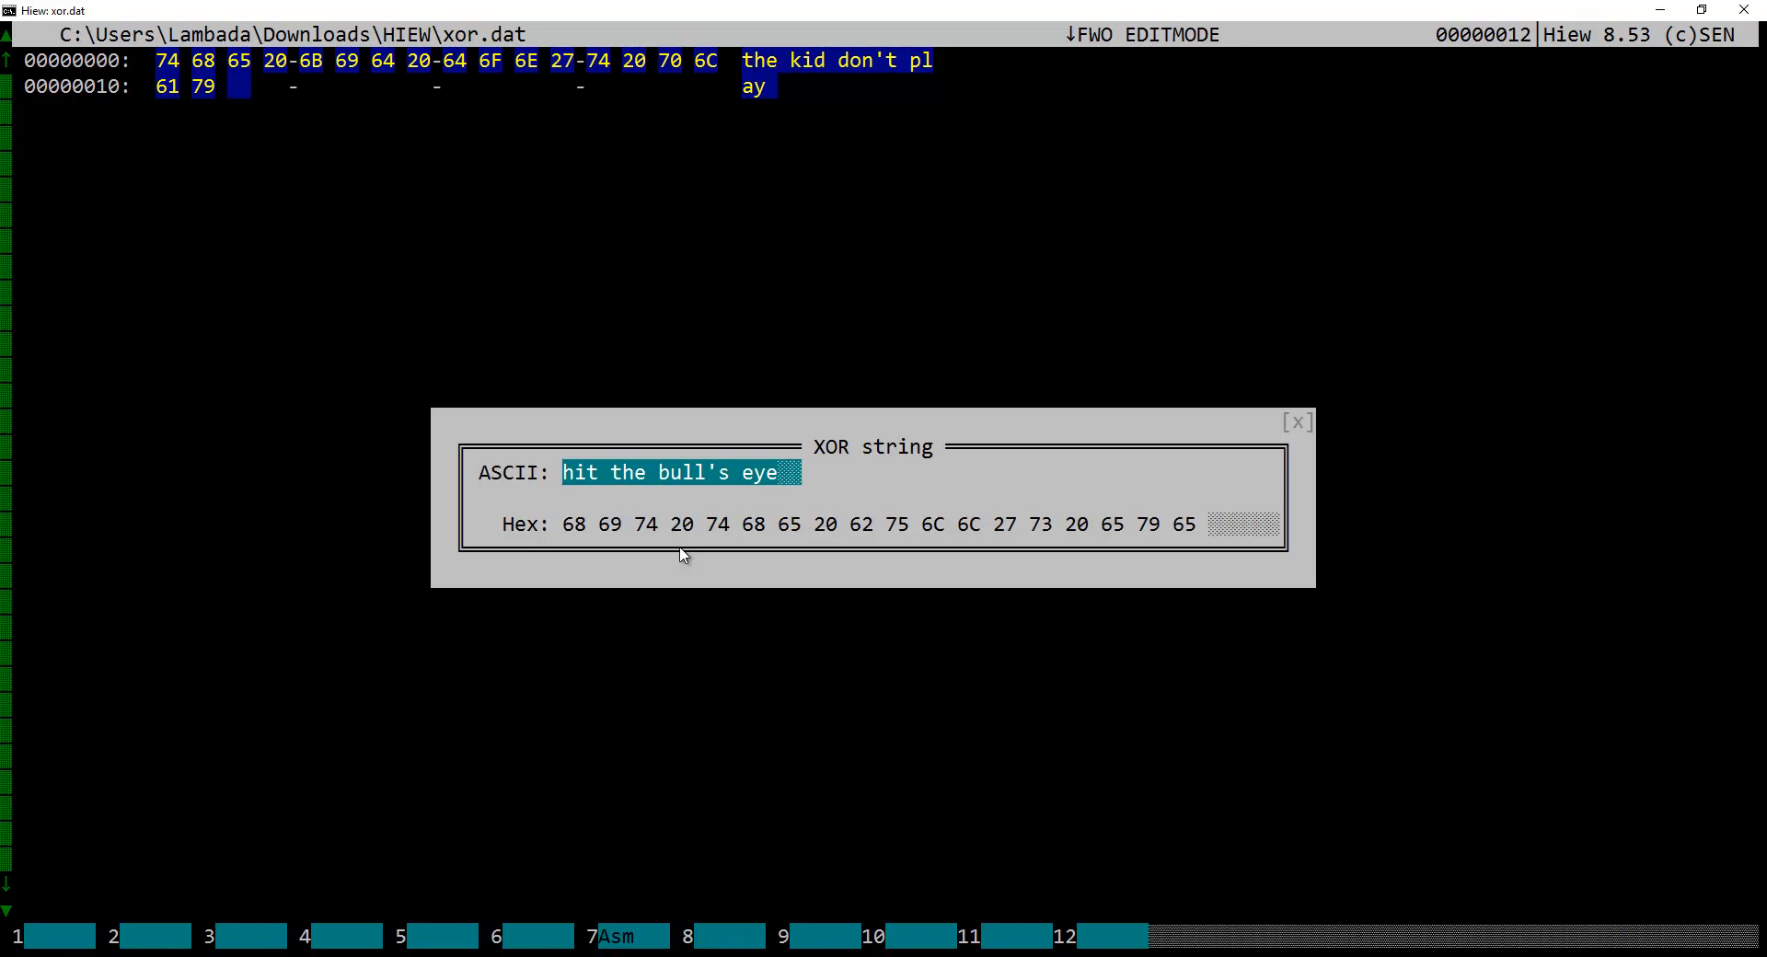